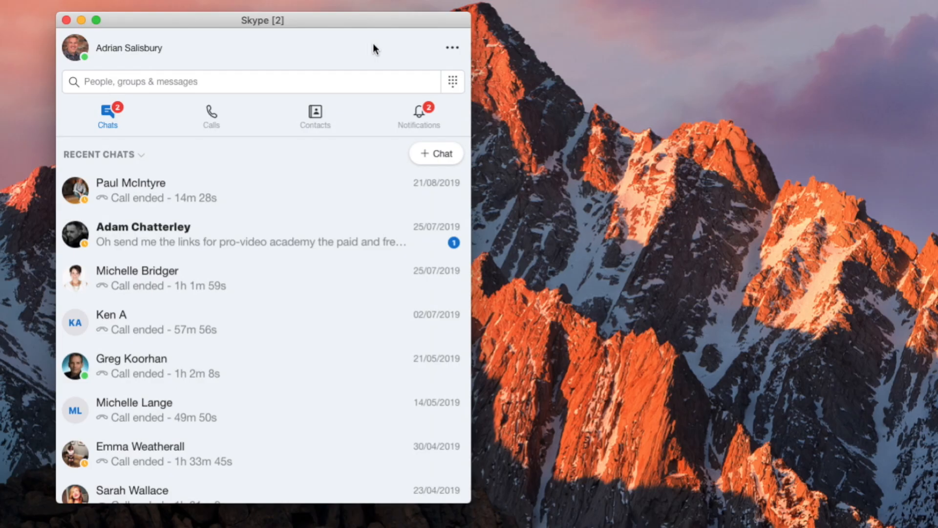
Enable the Allow NDI usage toggle under Skype's Settings > Calling > Advanced.
{"action": "left_click", "coordinate": [451, 48]}
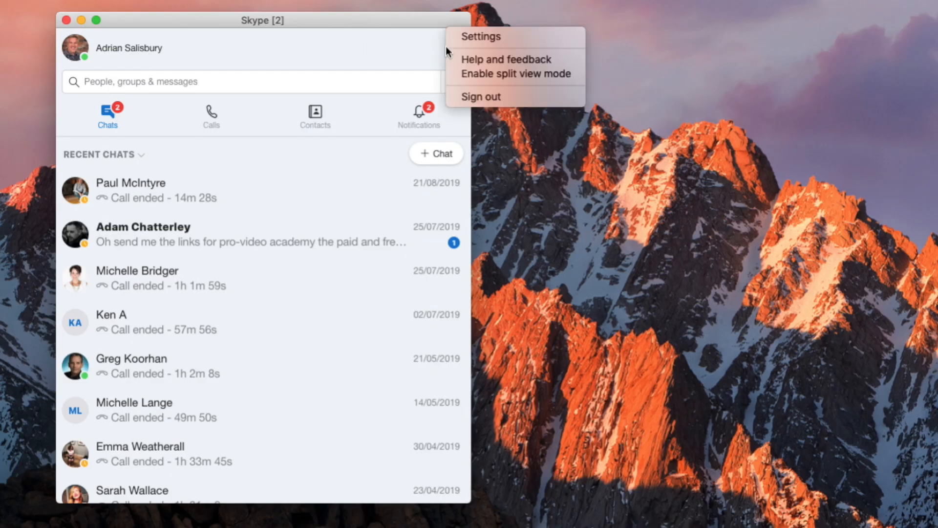
{"action": "left_click", "coordinate": [480, 36]}
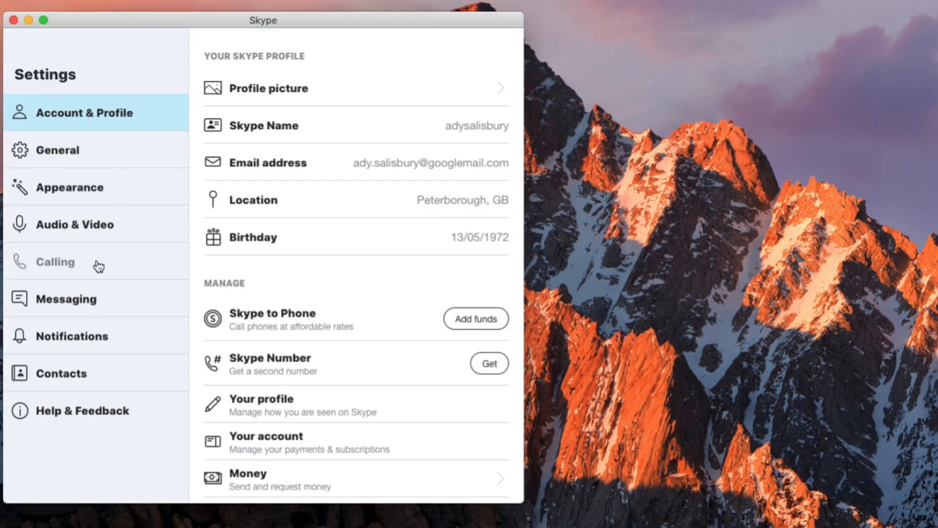
{"action": "left_click", "coordinate": [55, 262]}
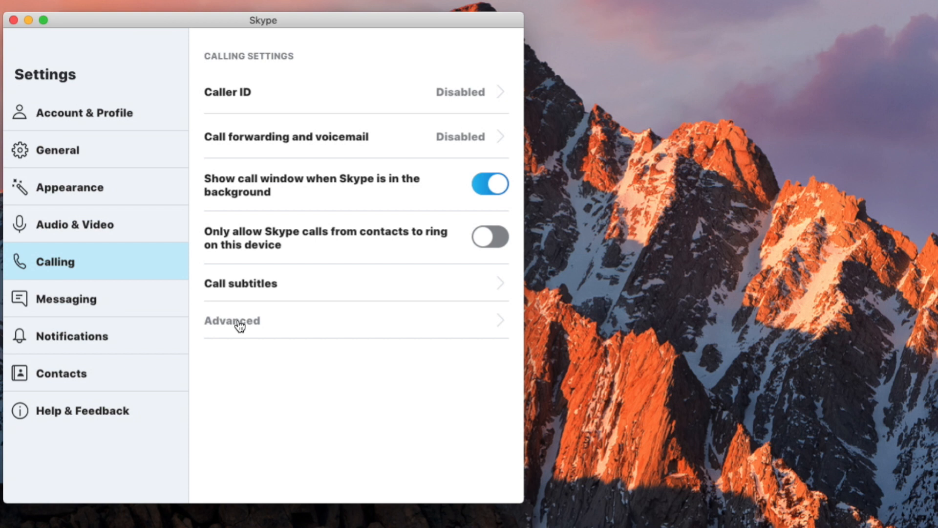
{"action": "left_click", "coordinate": [231, 321]}
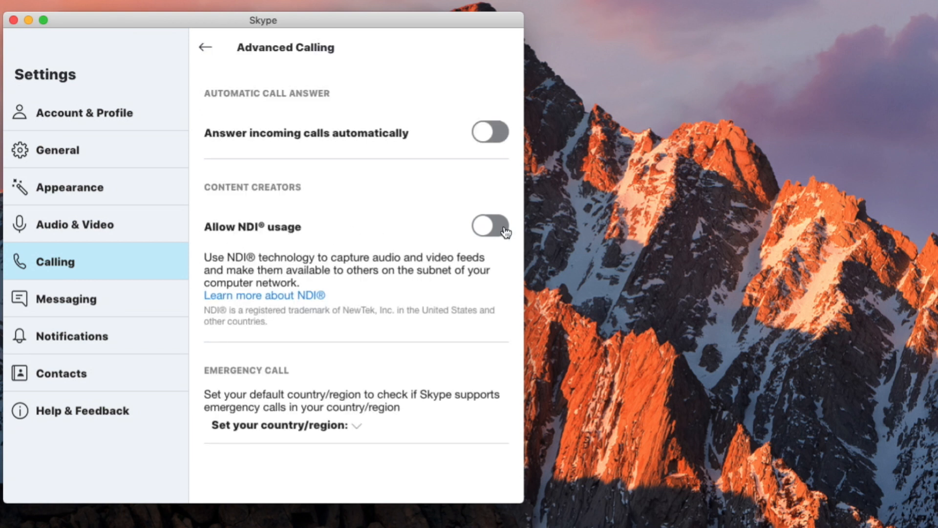
{"action": "left_click", "coordinate": [489, 226]}
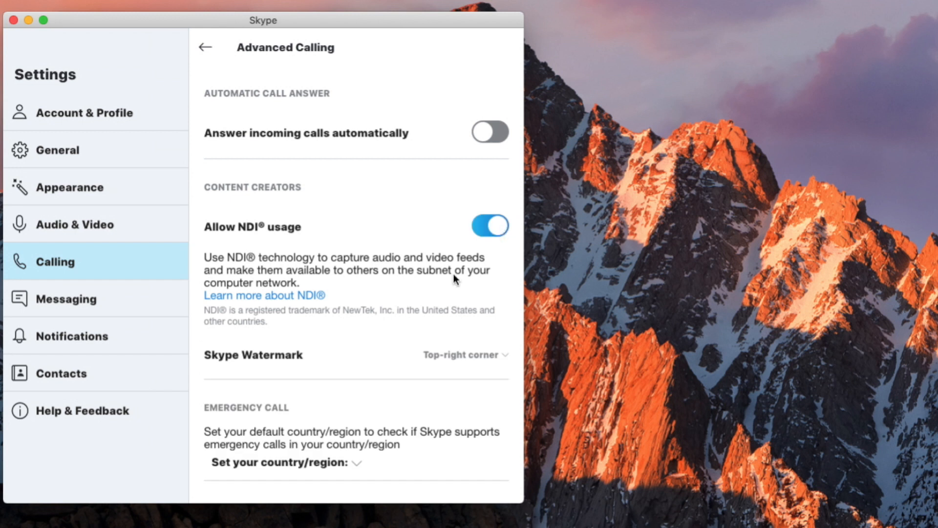
{"action": "mouse_move", "coordinate": [142, 108]}
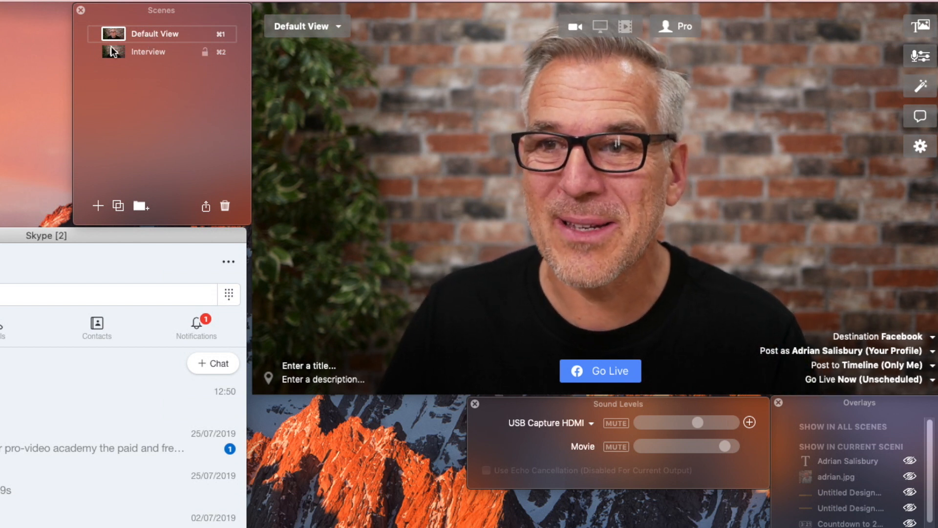
Select the Interview scene in the Scenes palette, placing the host camera beside a Skype guest slot.
{"action": "left_click", "coordinate": [149, 52]}
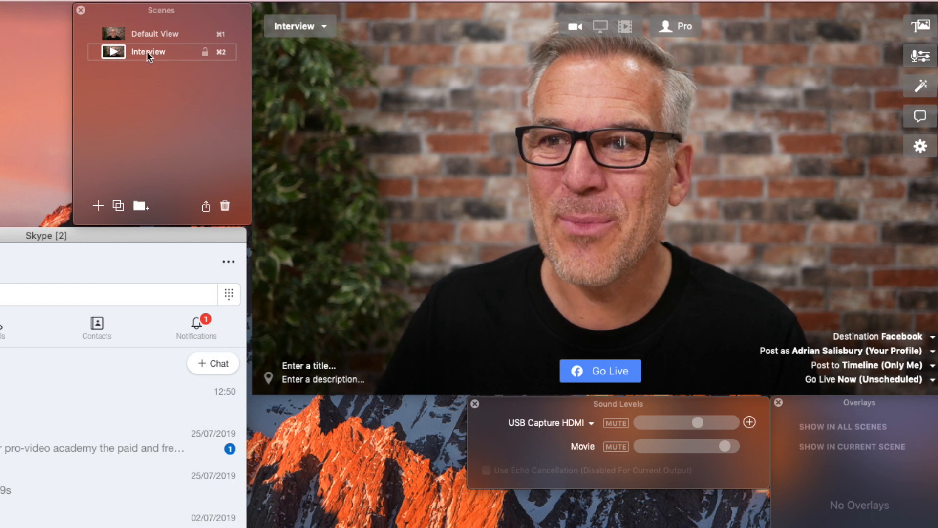
{"action": "left_click", "coordinate": [148, 52]}
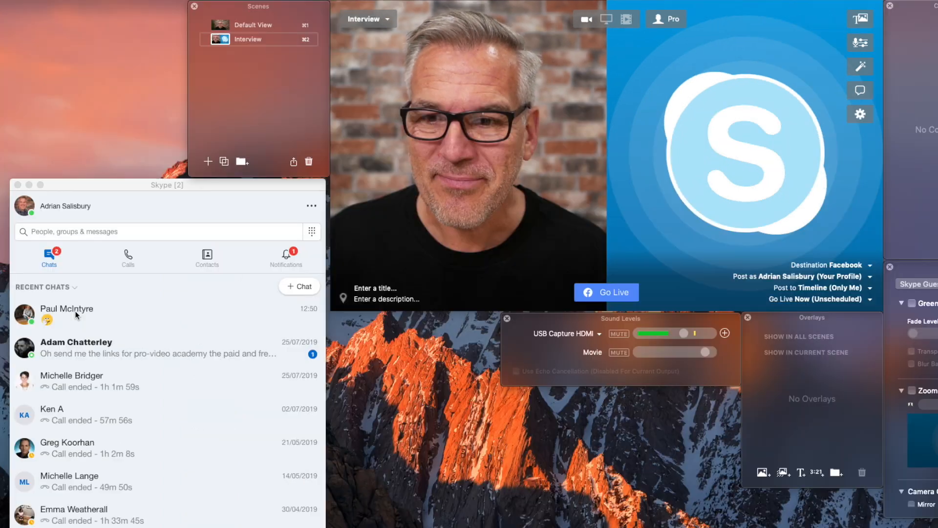
{"action": "left_click", "coordinate": [67, 308]}
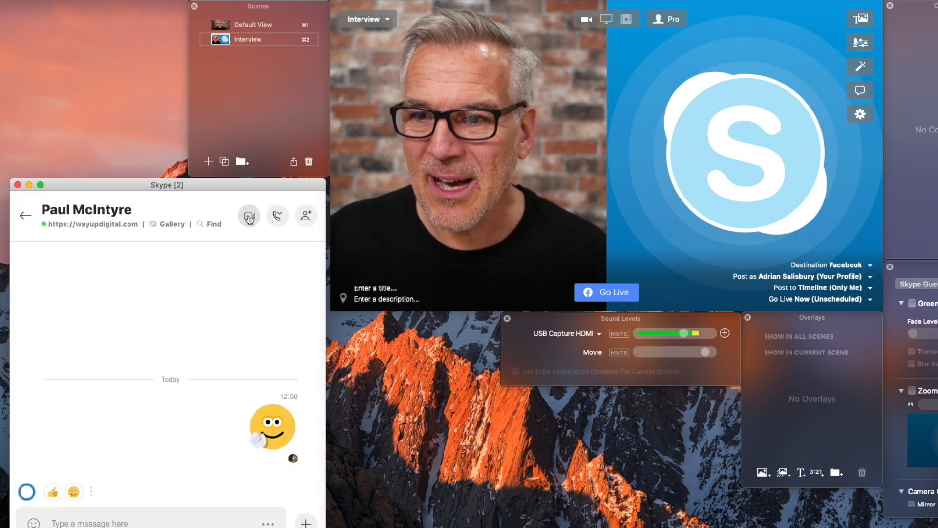
{"action": "left_click", "coordinate": [248, 216]}
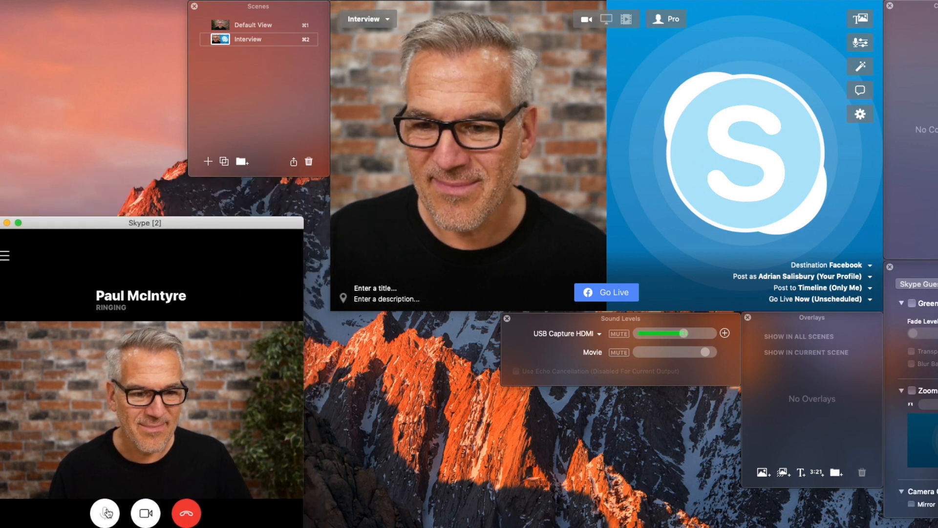
{"action": "left_click", "coordinate": [104, 512]}
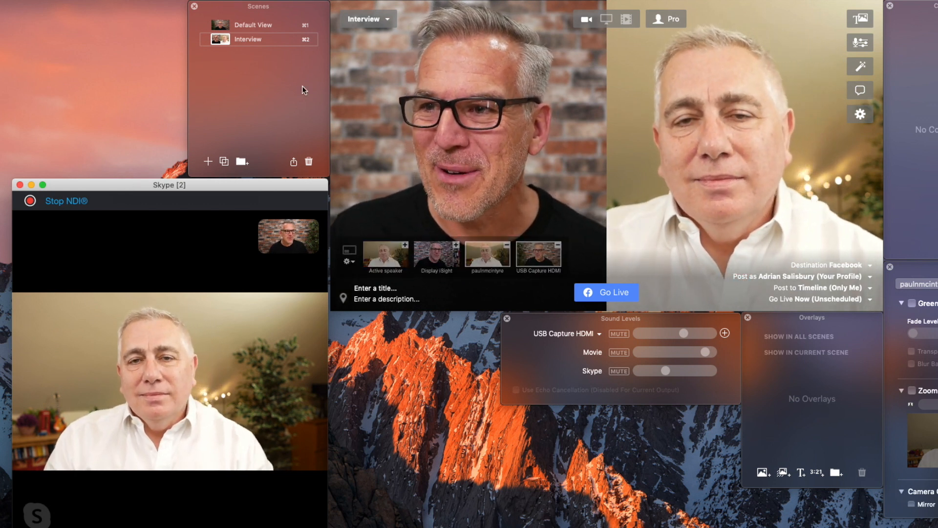
{"action": "mouse_move", "coordinate": [237, 84]}
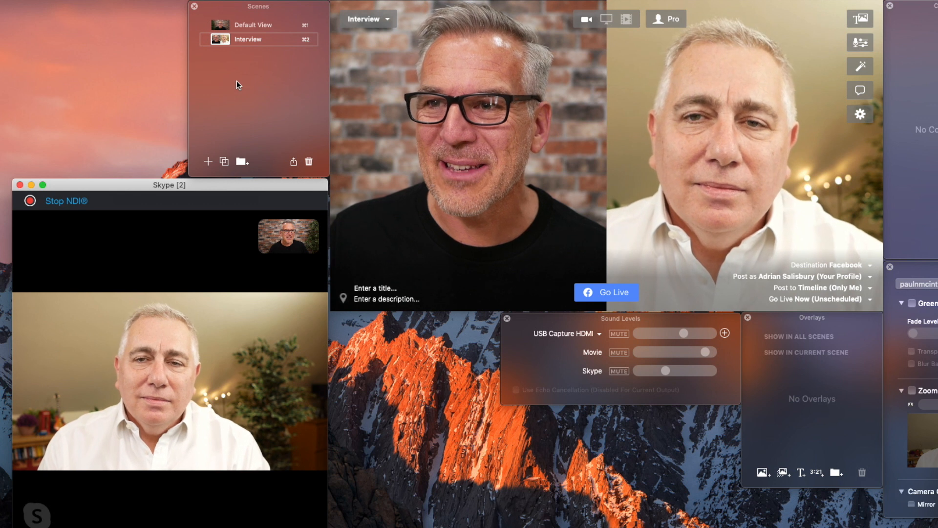
{"action": "mouse_move", "coordinate": [228, 59]}
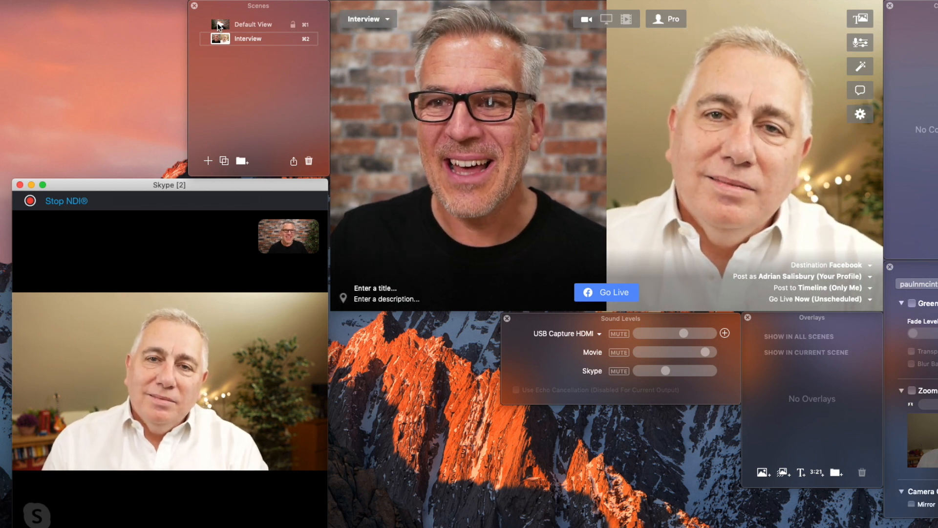
Select Default View in the Scenes palette to show only the host's camera.
{"action": "left_click", "coordinate": [253, 23]}
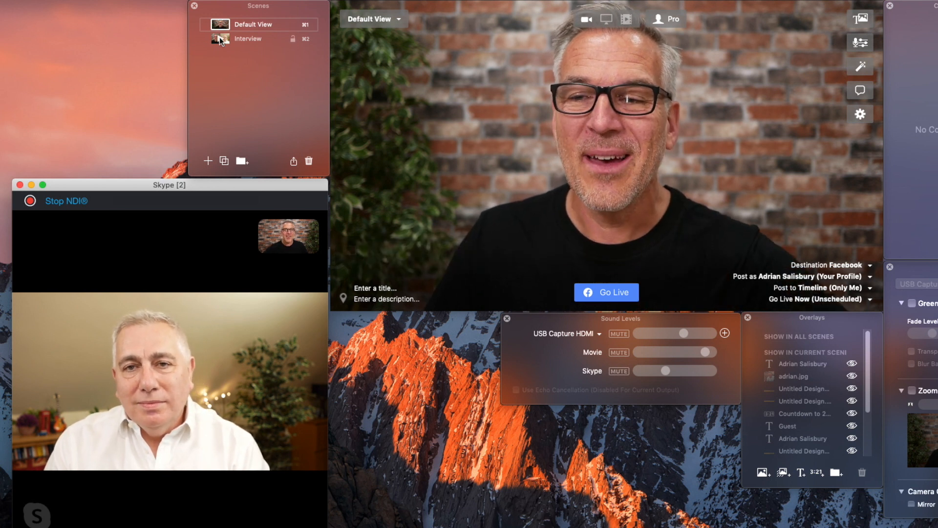
{"action": "mouse_move", "coordinate": [247, 38]}
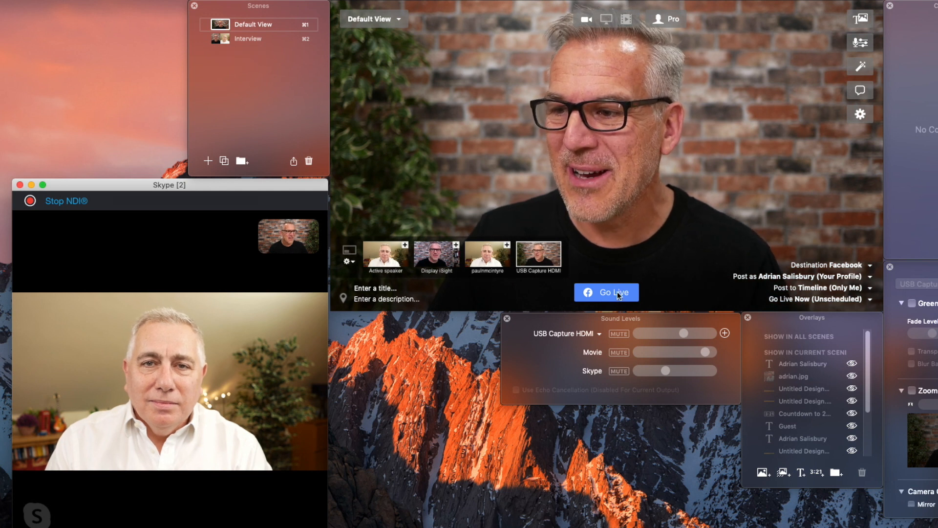
Go live to Facebook, cut to the Interview scene, then back to Default View.
{"action": "left_click", "coordinate": [606, 292]}
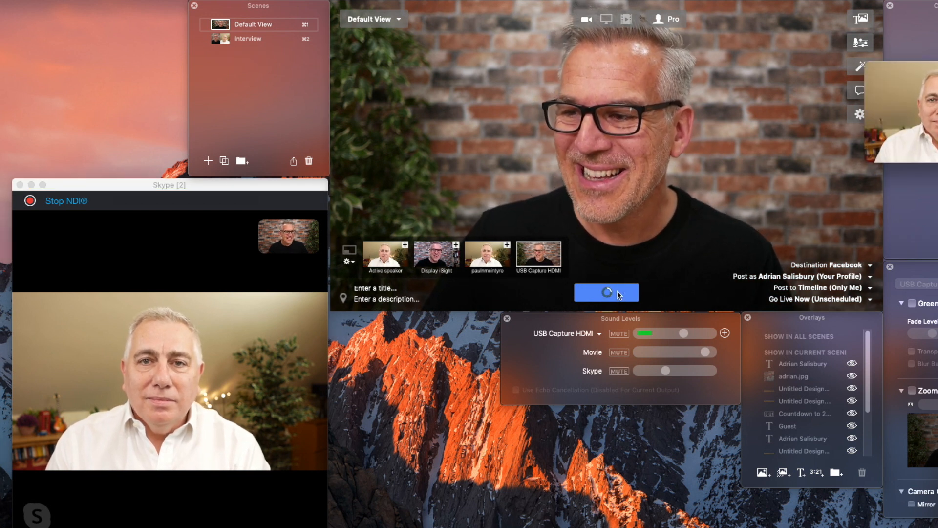
{"action": "left_click", "coordinate": [606, 292]}
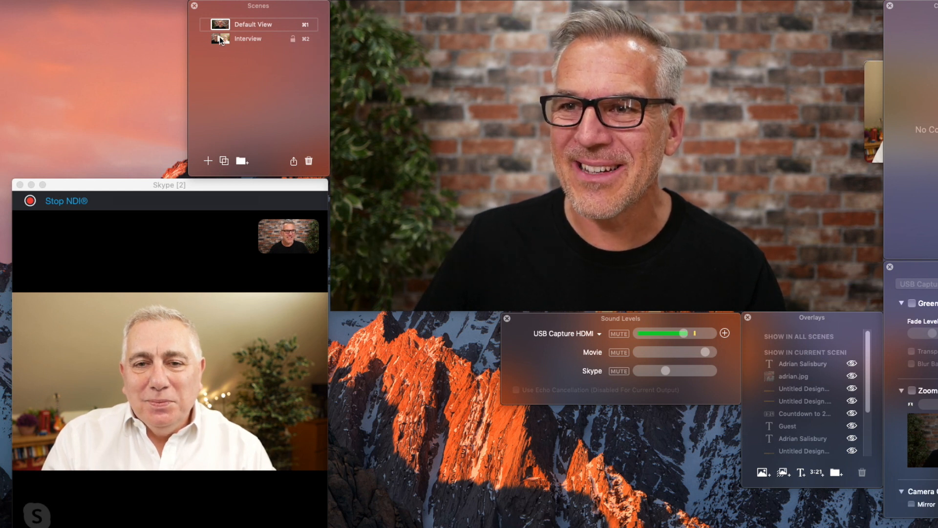
{"action": "left_click", "coordinate": [248, 38]}
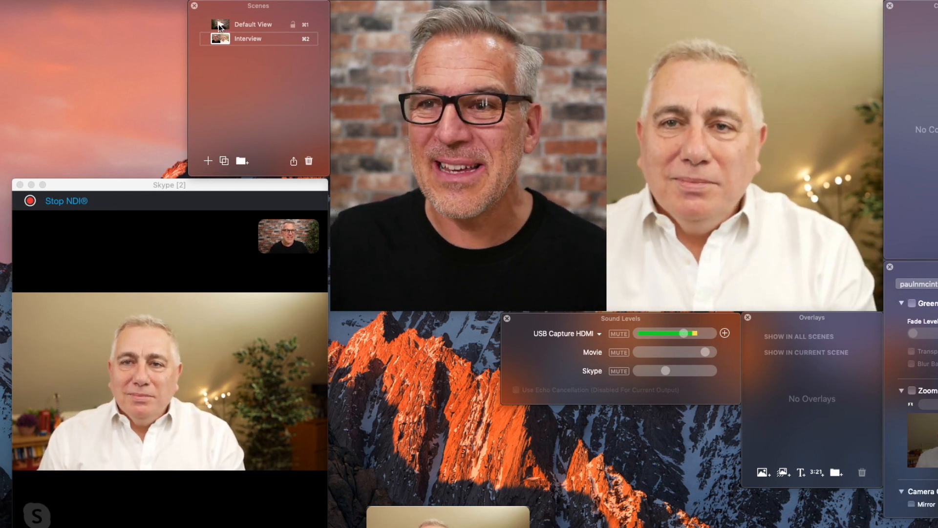
{"action": "left_click", "coordinate": [254, 24]}
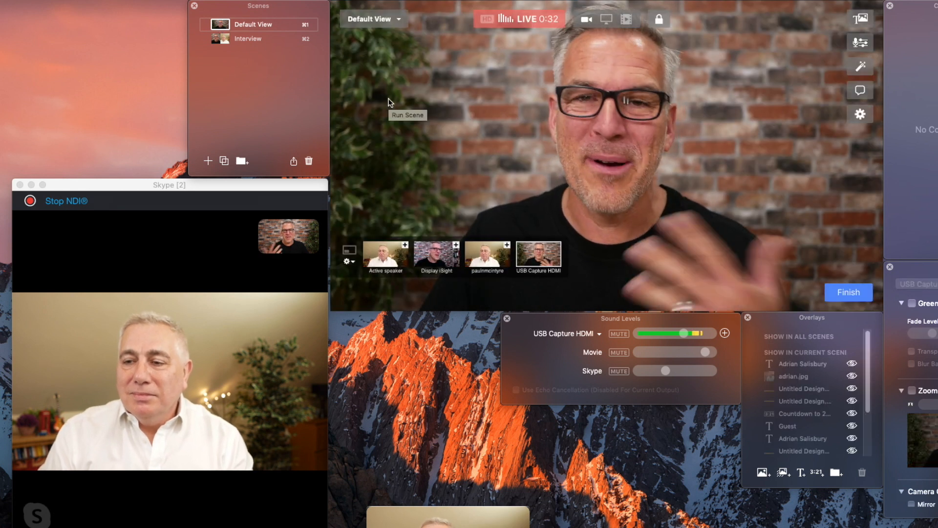
Finish and confirm End Broadcast to stop the Facebook live stream.
{"action": "left_click", "coordinate": [848, 292]}
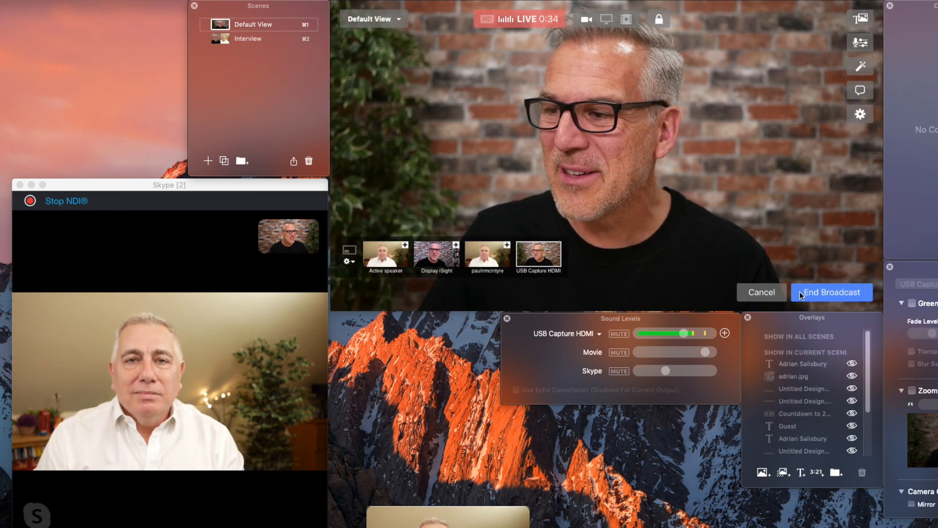
{"action": "left_click", "coordinate": [831, 292]}
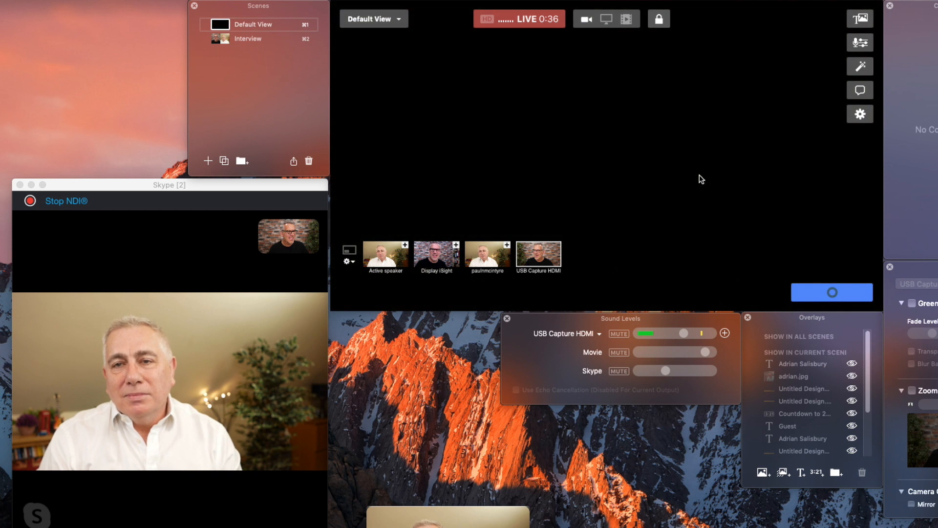
{"action": "left_click", "coordinate": [518, 19]}
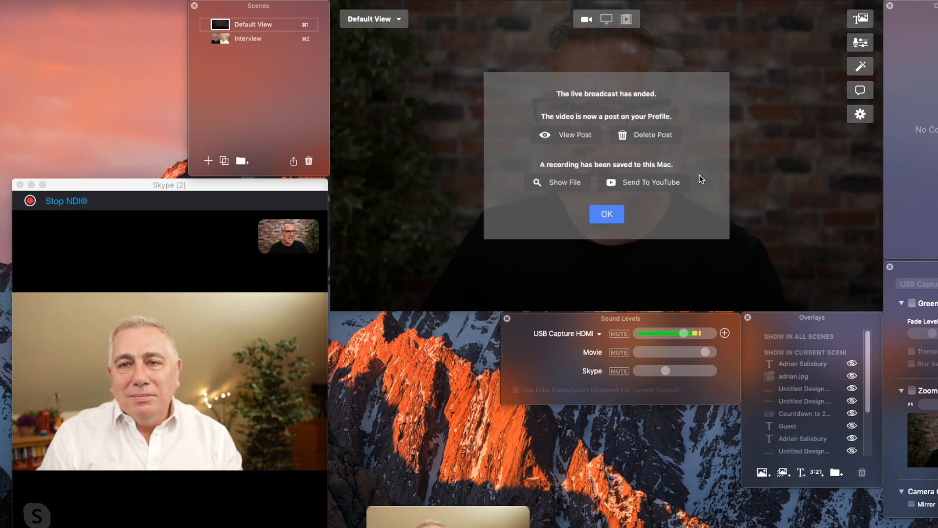
Dismiss the broadcast-ended summary with OK and close the Skype call window.
{"action": "left_click", "coordinate": [606, 214]}
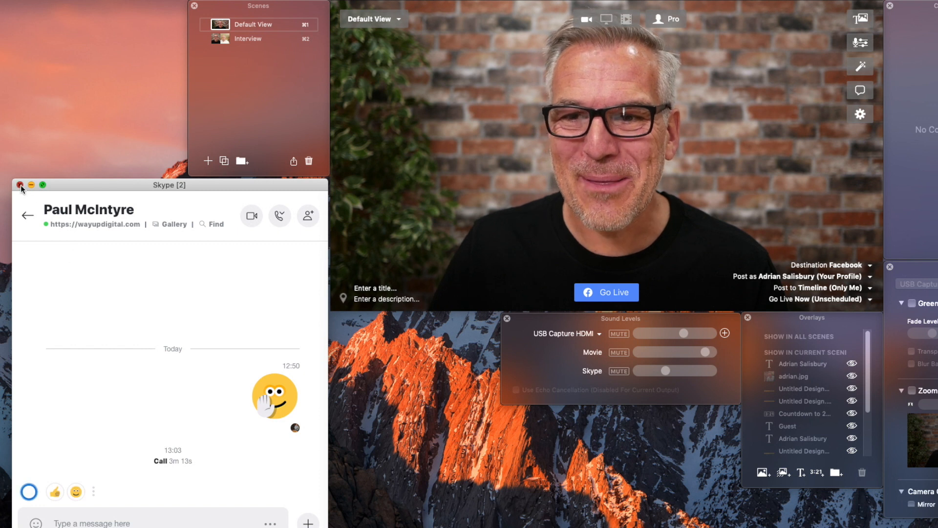
{"action": "left_click", "coordinate": [19, 184]}
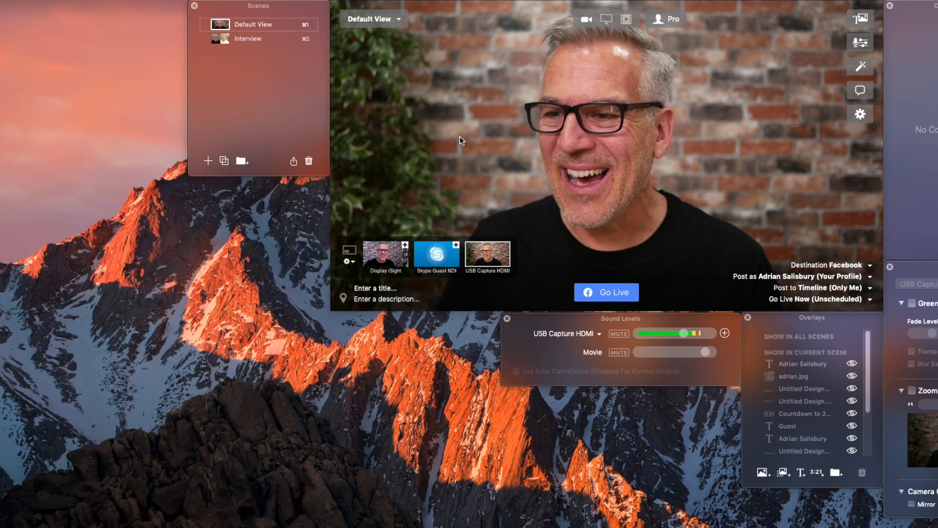